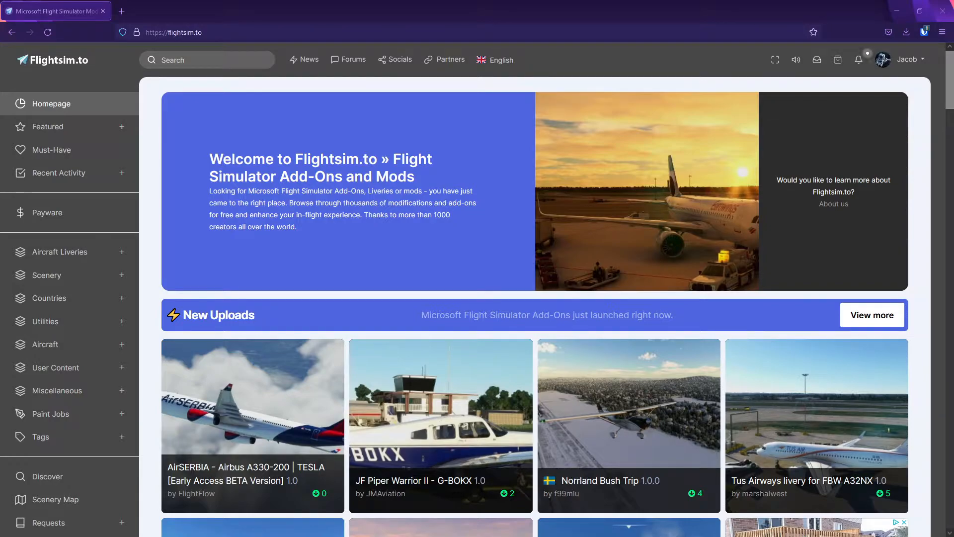
Step: Search Flightsim.to for 'Luke' to list the LukeAirTool add-ons
{"action": "left_click", "coordinate": [207, 60]}
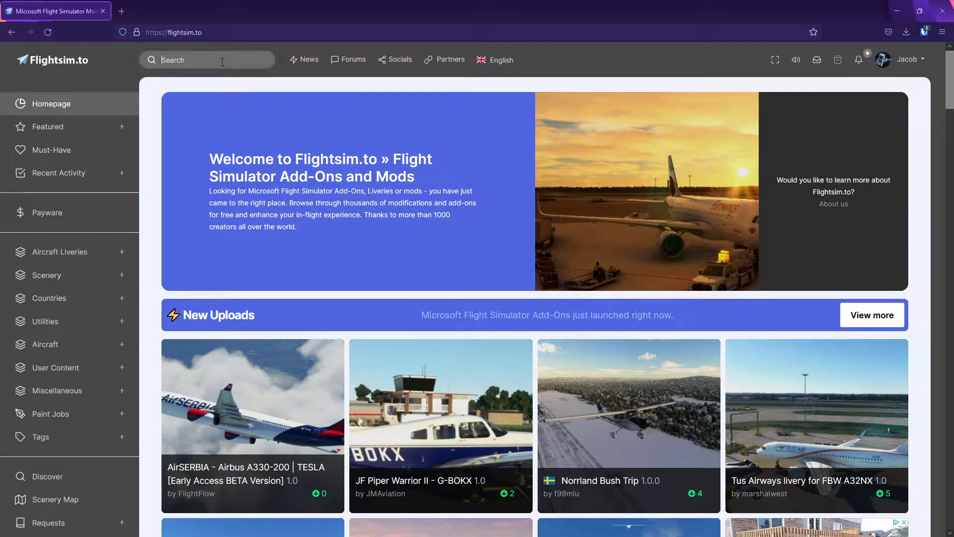
{"action": "type", "text": "Luke"}
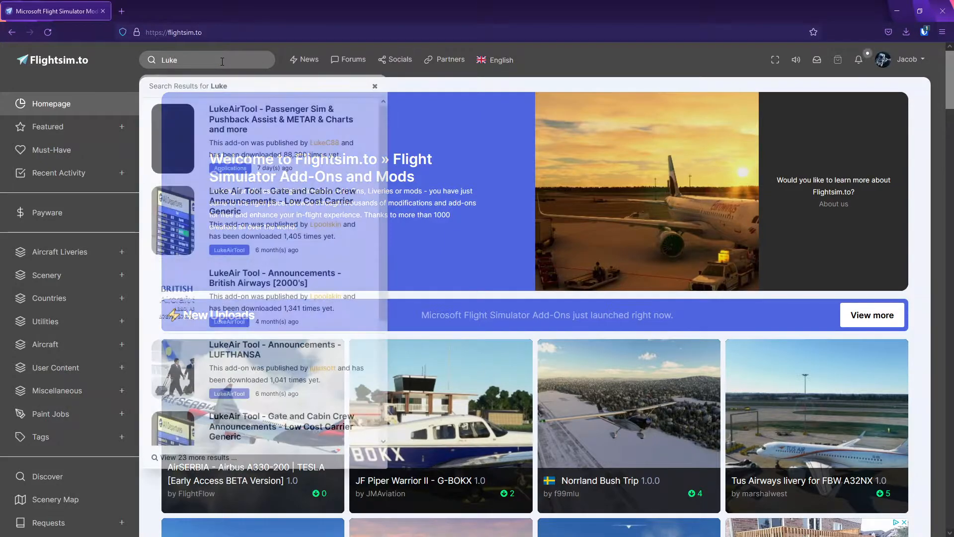
{"action": "mouse_move", "coordinate": [274, 121]}
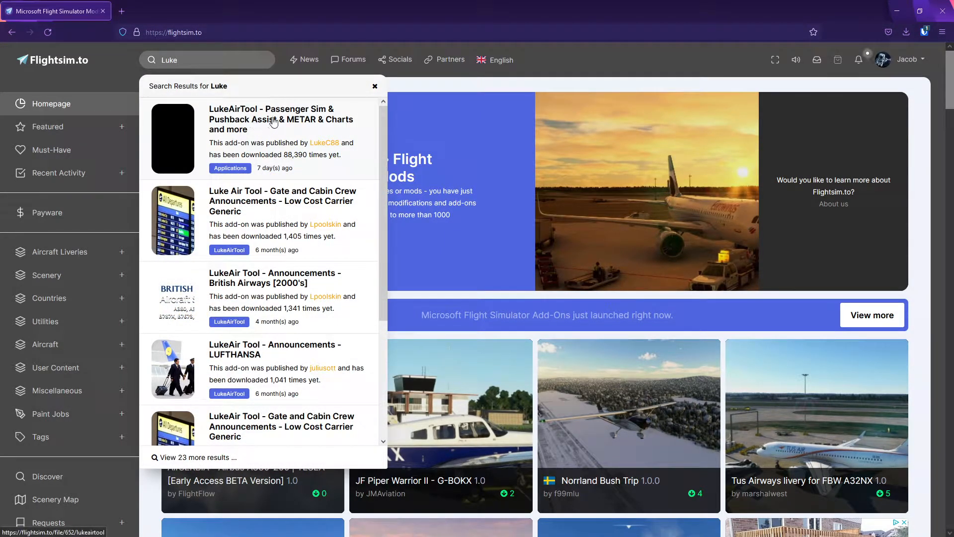
Step: From the LukeAirTool Passenger Sim page, start the version 2.1.1.2 download
{"action": "left_click", "coordinate": [280, 120]}
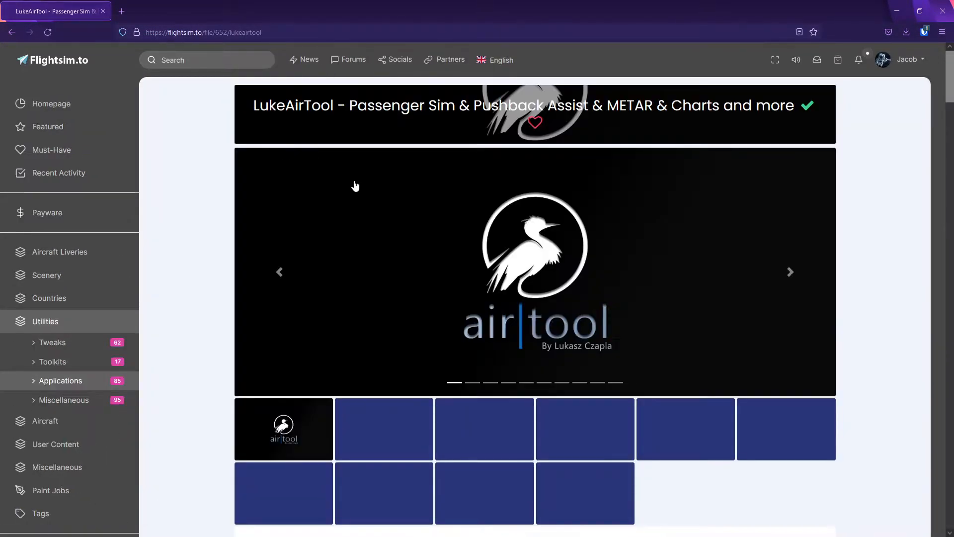
{"action": "scroll", "scroll_direction": "down", "scroll_amount": 3}
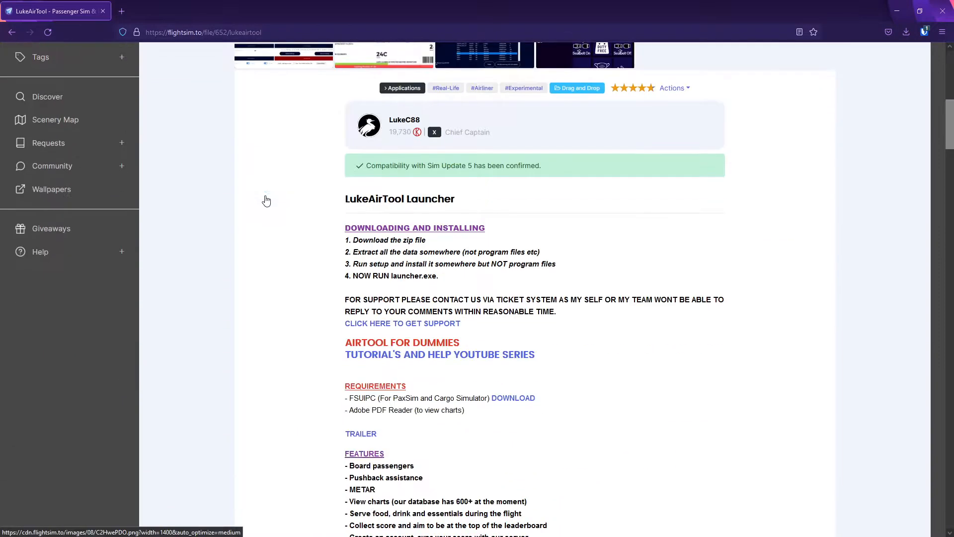
{"action": "scroll", "scroll_direction": "down", "scroll_amount": 3}
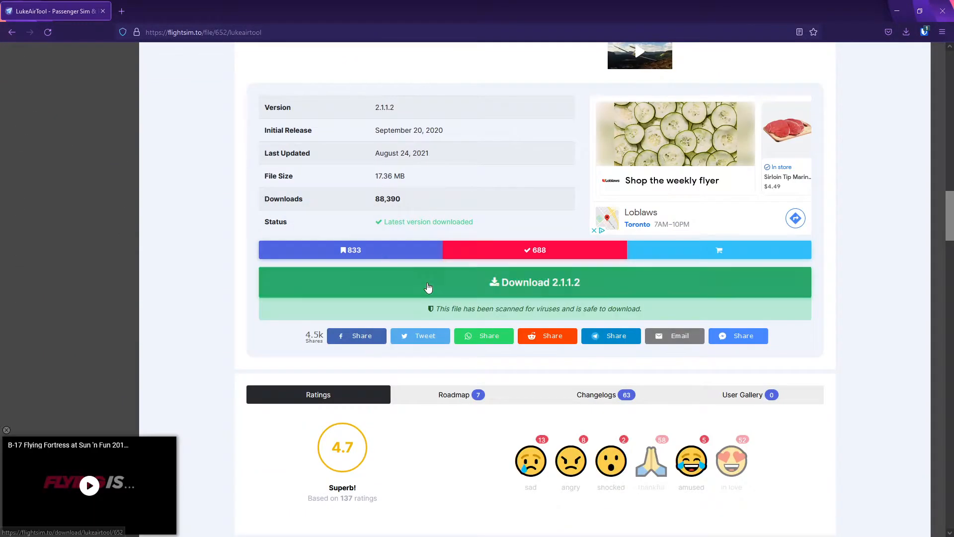
{"action": "left_click", "coordinate": [534, 281]}
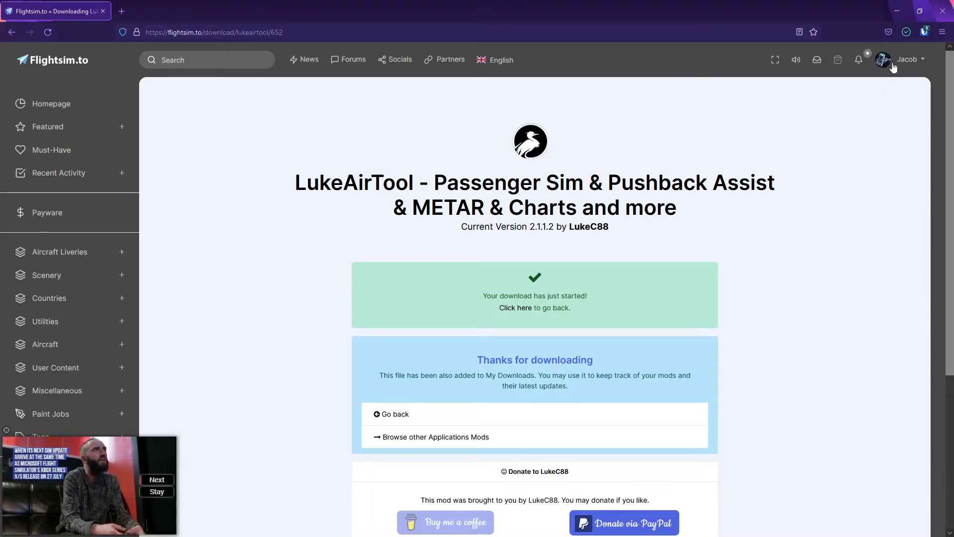
Step: Open the downloaded airtool_latest zip from Firefox's downloads list
{"action": "left_click", "coordinate": [907, 32]}
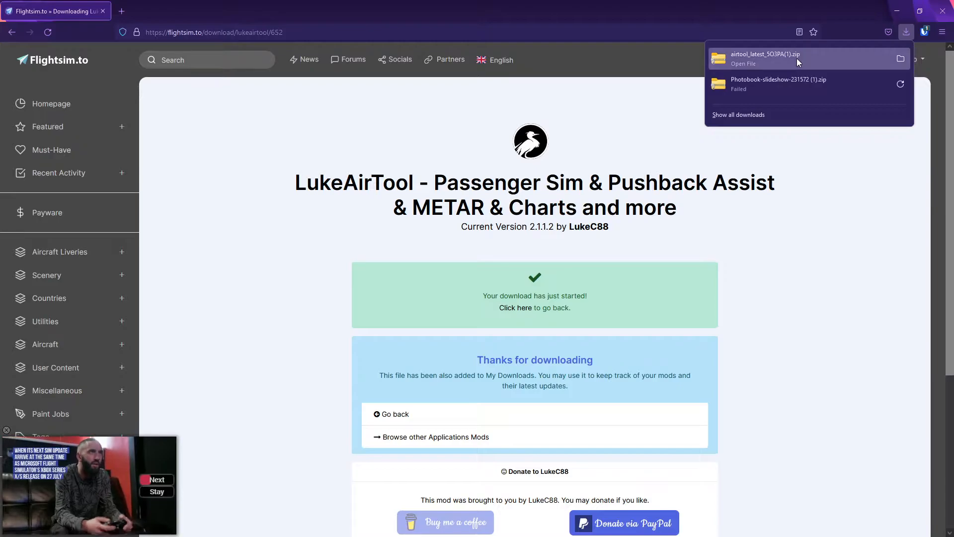
{"action": "left_click", "coordinate": [744, 63]}
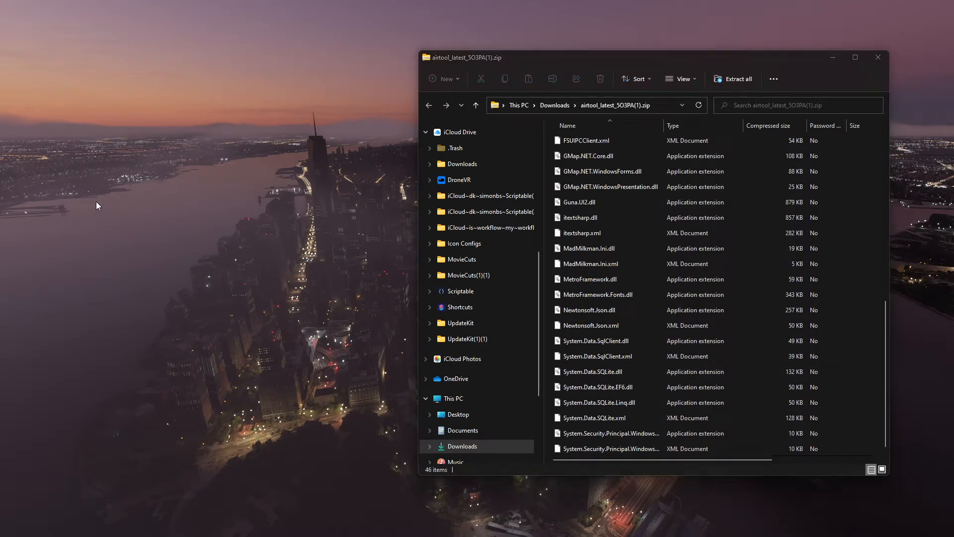
Step: Create a new AirTool folder on the desktop and open it
{"action": "right_click", "coordinate": [97, 206]}
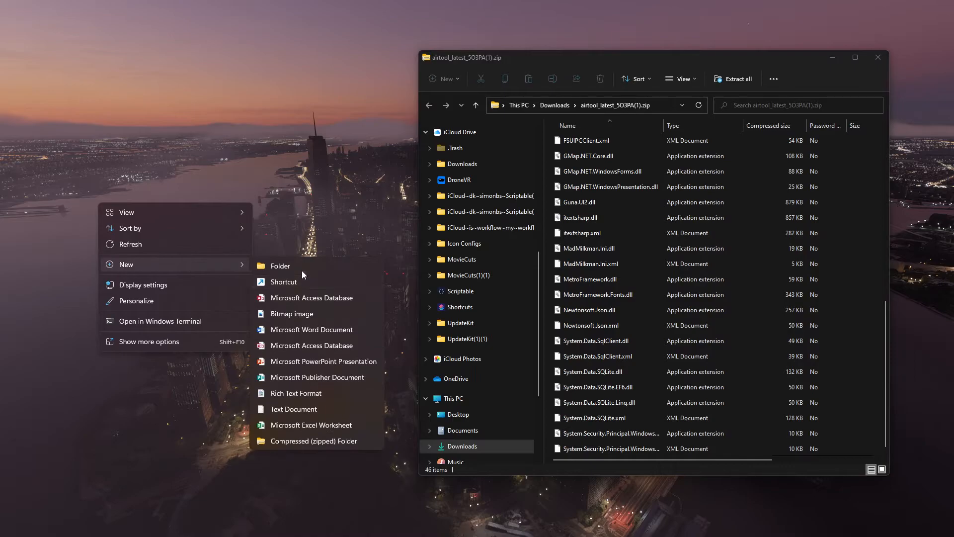
{"action": "left_click", "coordinate": [280, 267]}
{"action": "type", "text": "AirTool"}
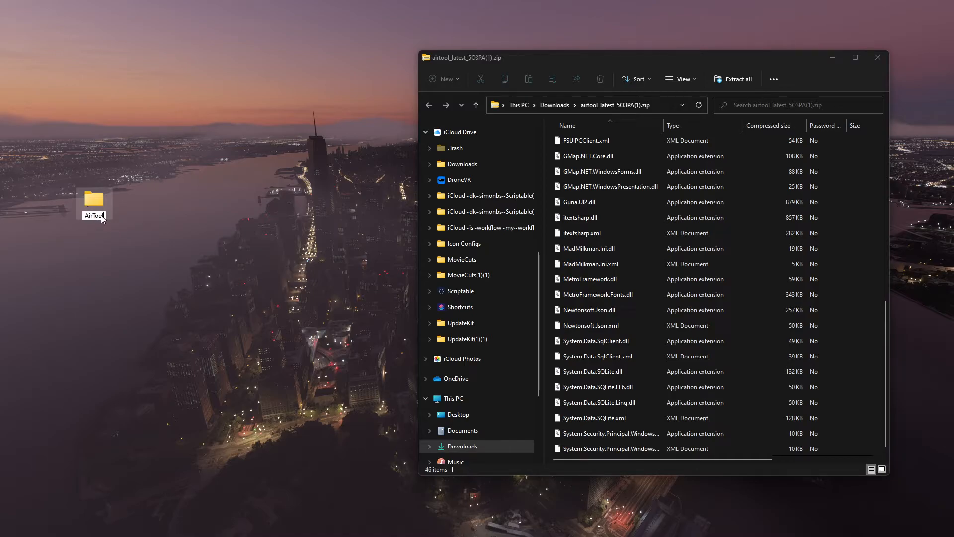
{"action": "mouse_move", "coordinate": [98, 237]}
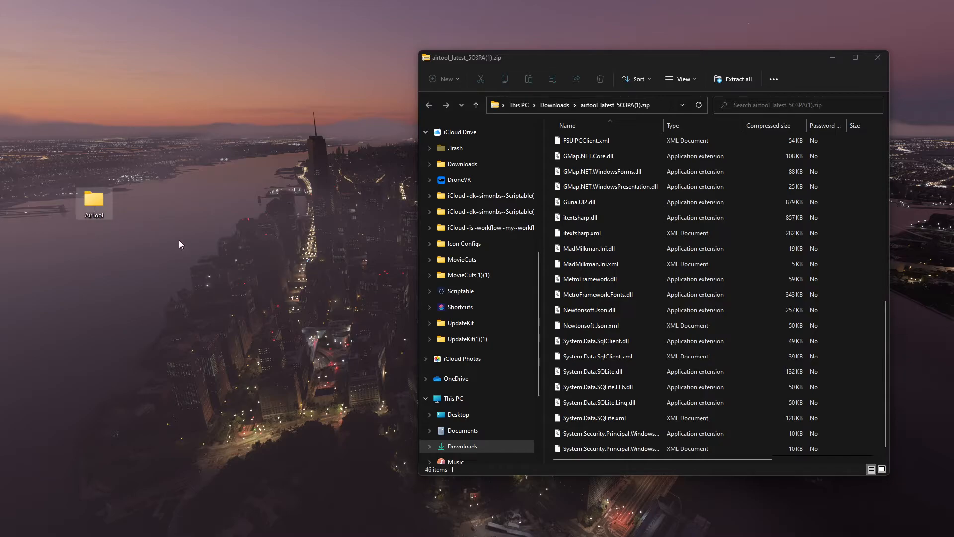
{"action": "double_click", "coordinate": [93, 200]}
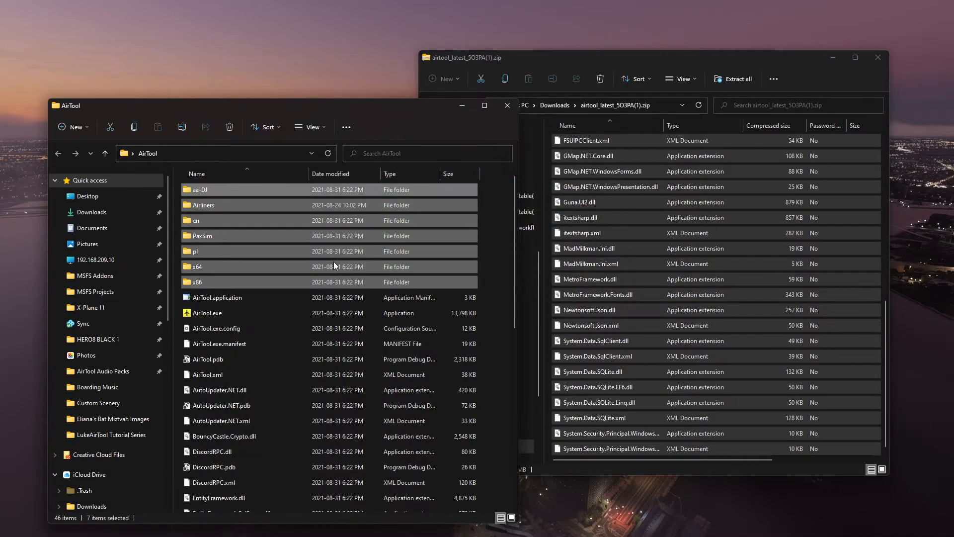
Step: Close the zip window and launch AirTool.exe from the extracted files
{"action": "left_click", "coordinate": [878, 58]}
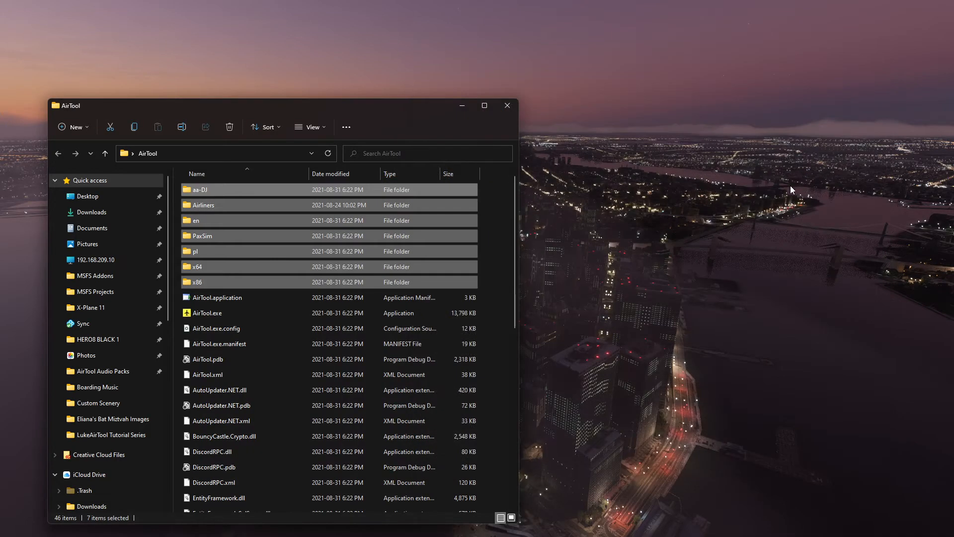
{"action": "left_click", "coordinate": [207, 313]}
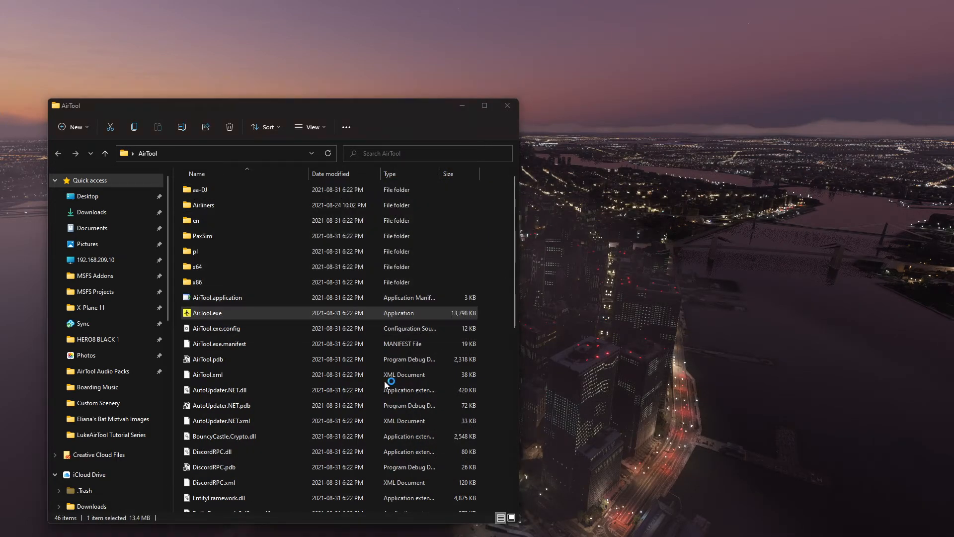
{"action": "double_click", "coordinate": [207, 312]}
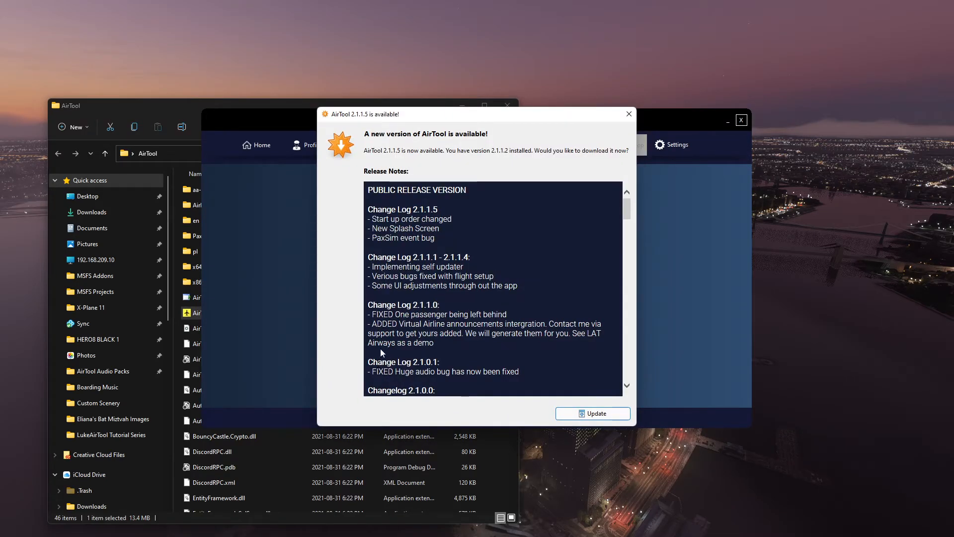
{"action": "mouse_move", "coordinate": [337, 296]}
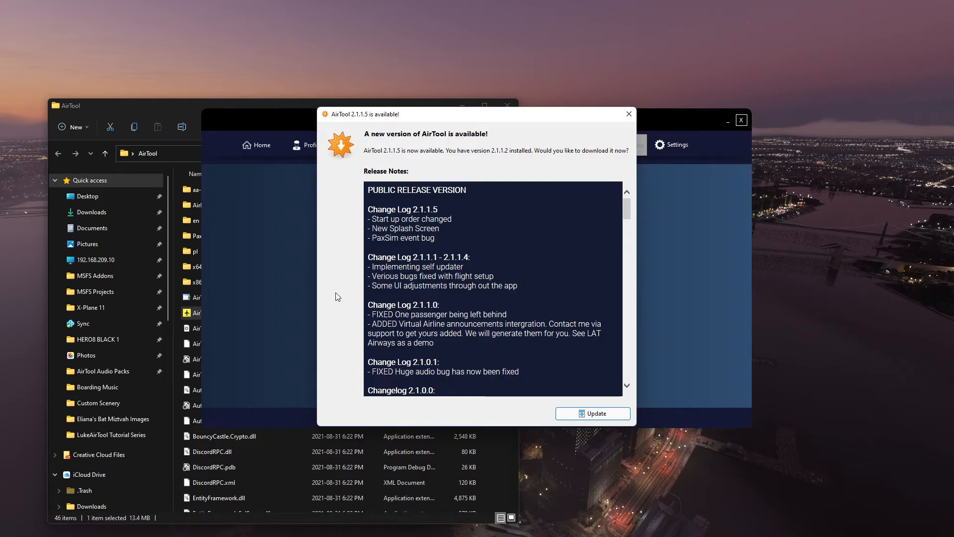
{"action": "mouse_move", "coordinate": [582, 422]}
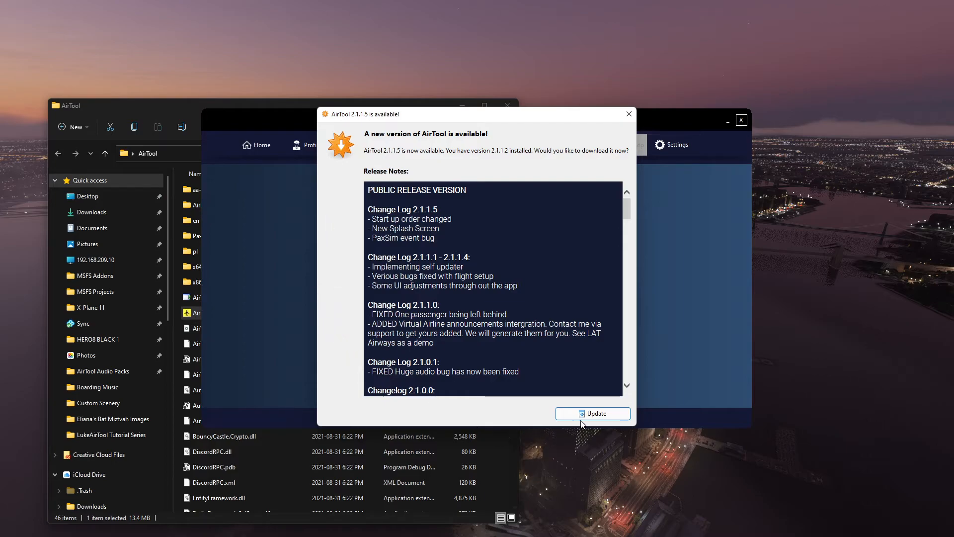
Step: Install the 2.1.1.5 update and relaunch AirTool to reach its welcome screen
{"action": "left_click", "coordinate": [593, 413]}
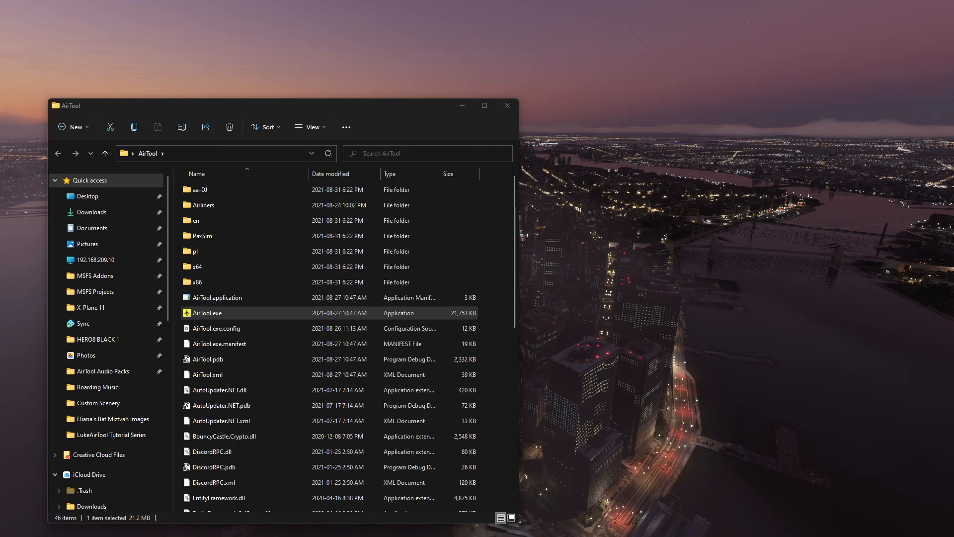
{"action": "double_click", "coordinate": [206, 312]}
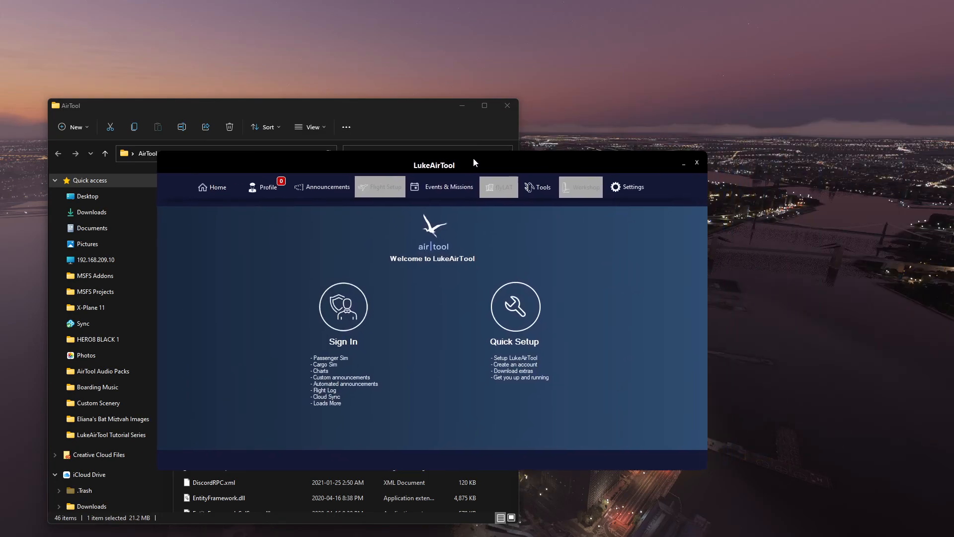
{"action": "mouse_move", "coordinate": [555, 284]}
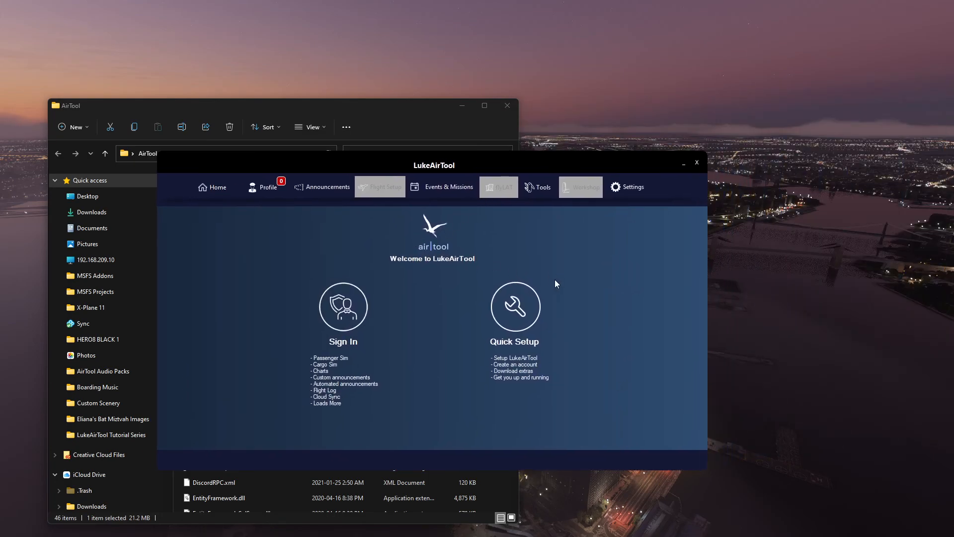